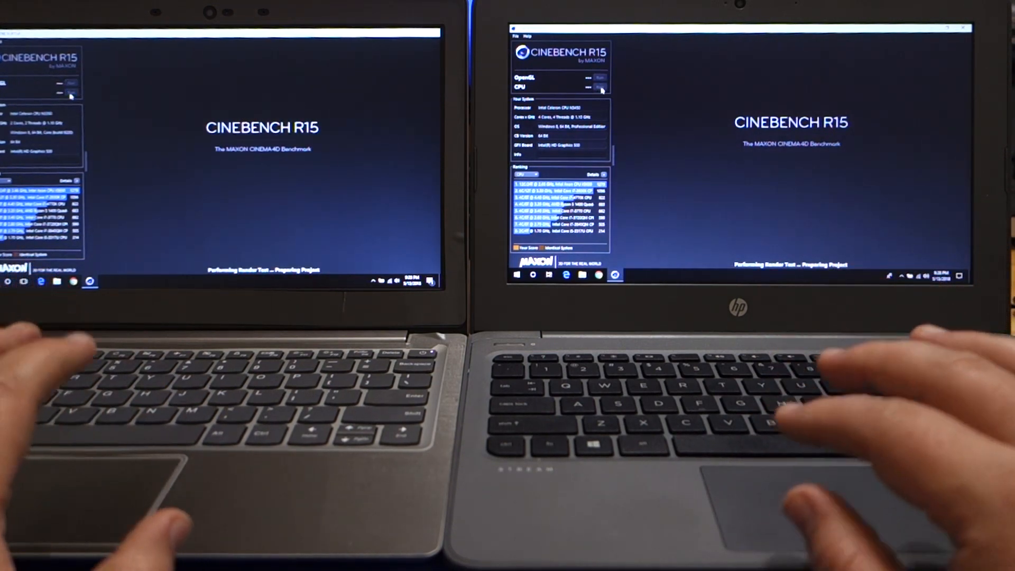
- Start the Cinebench R15 CPU render test on the HP laptop
left_click(586, 87)
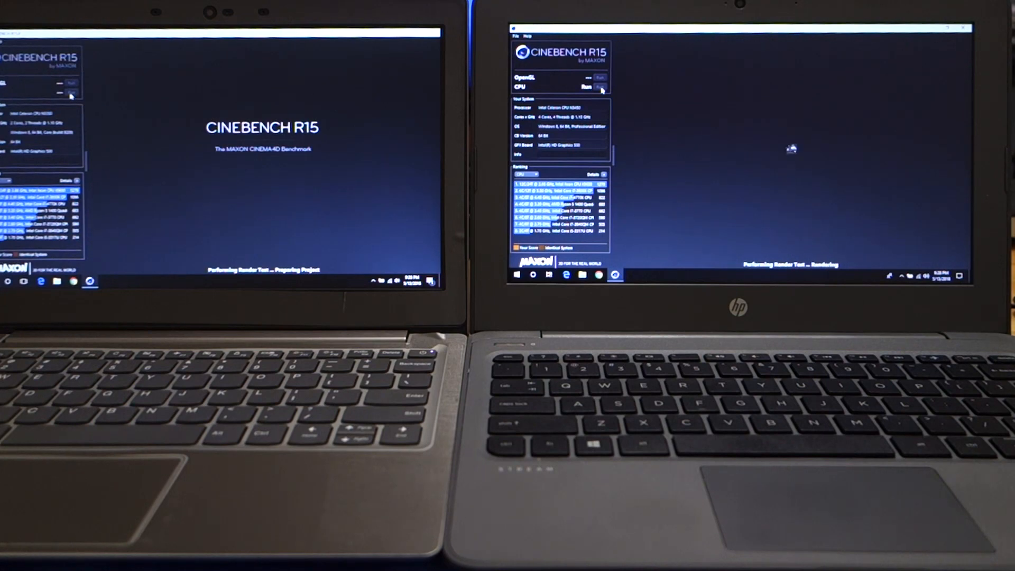